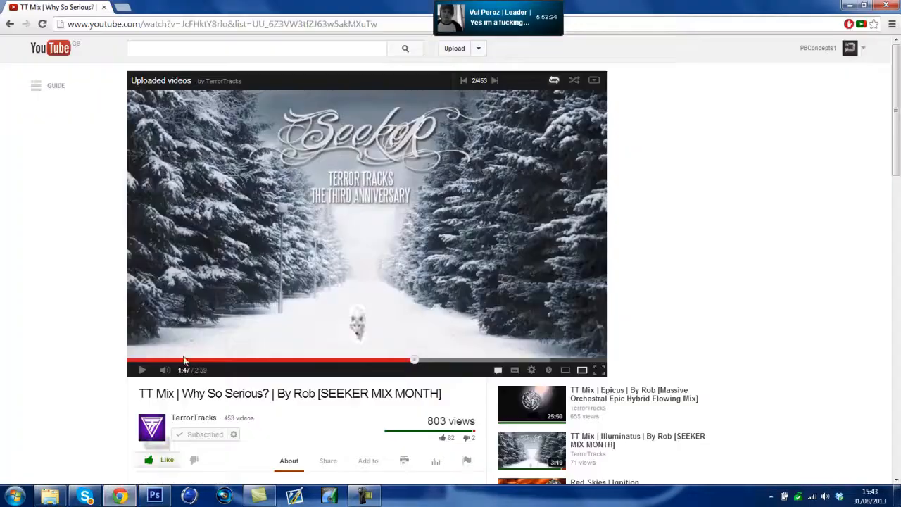
Step: Confirm the text layer style, then advance the uploads playlist to the third Epicus mix
left_click(84, 496)
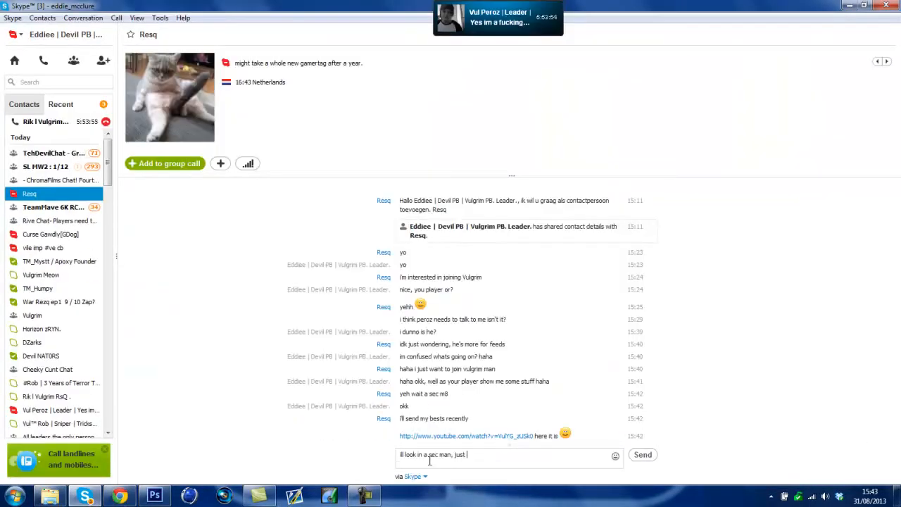
left_click(154, 496)
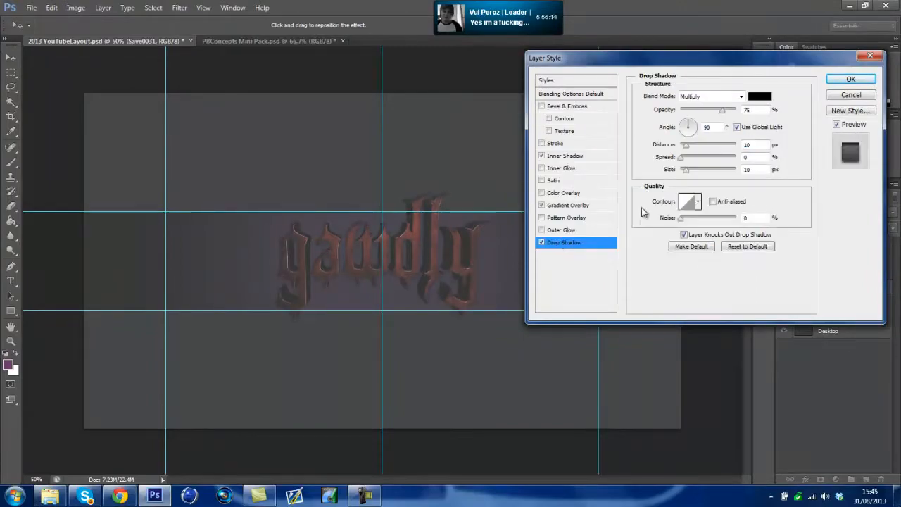
left_click(850, 78)
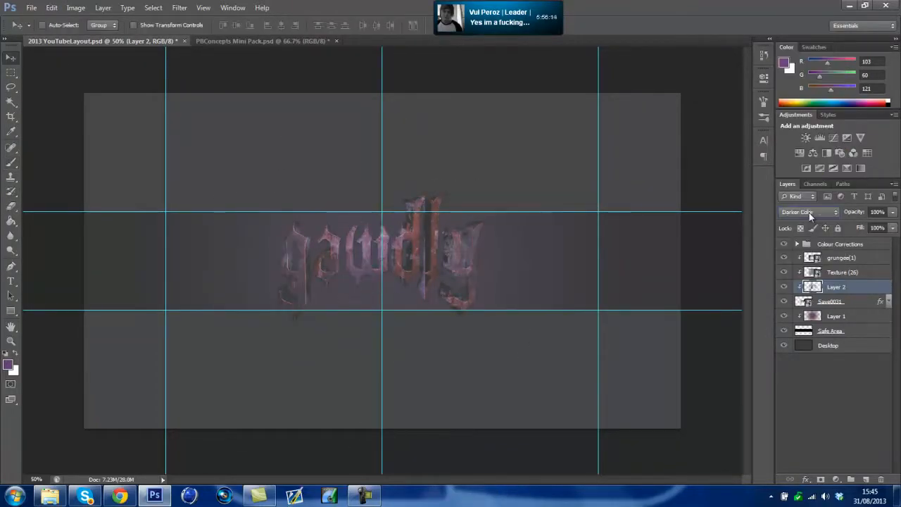
double_click(836, 286)
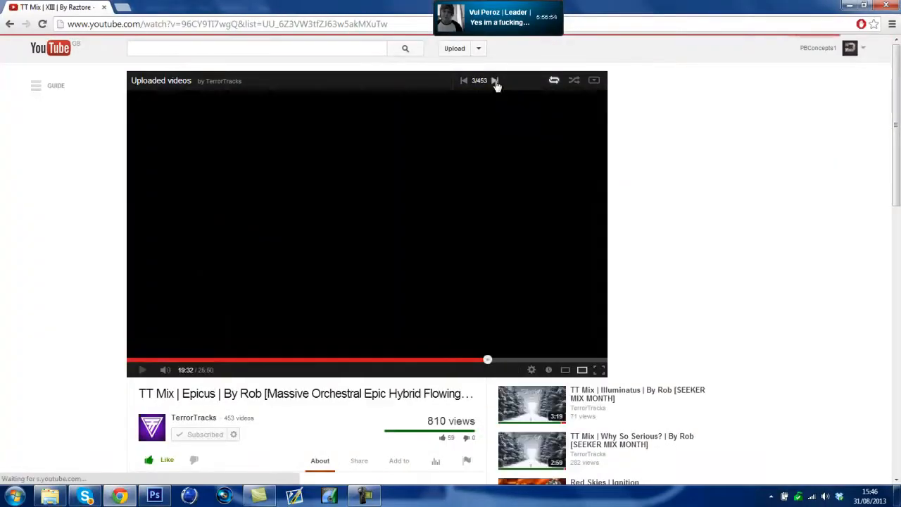
left_click(84, 496)
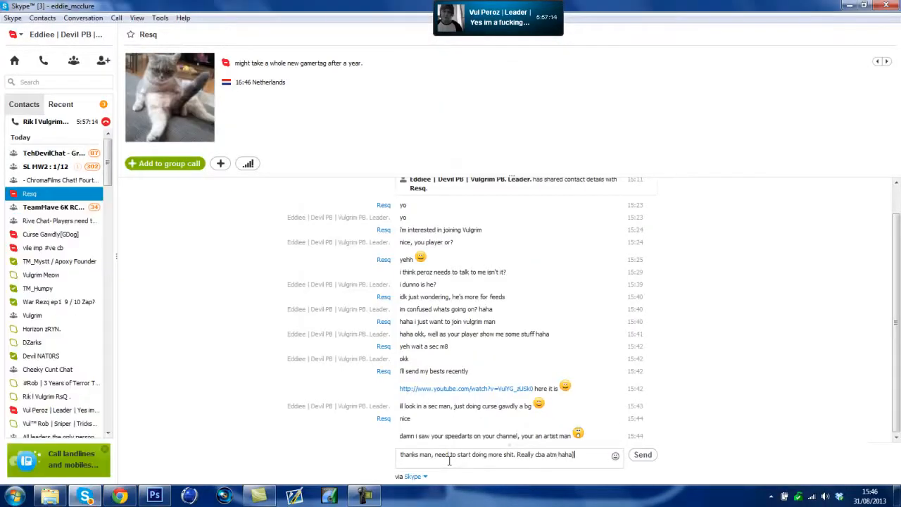
Step: Send a thank-you reply to the compliment in the Skype conversation
left_click(153, 495)
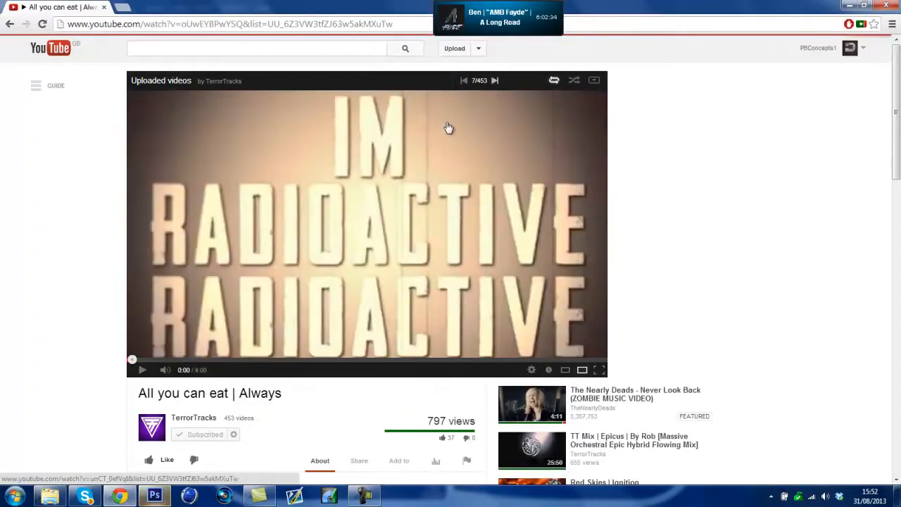
Step: Play video 7, 'All you can eat | Always', in the YouTube playlist
left_click(154, 496)
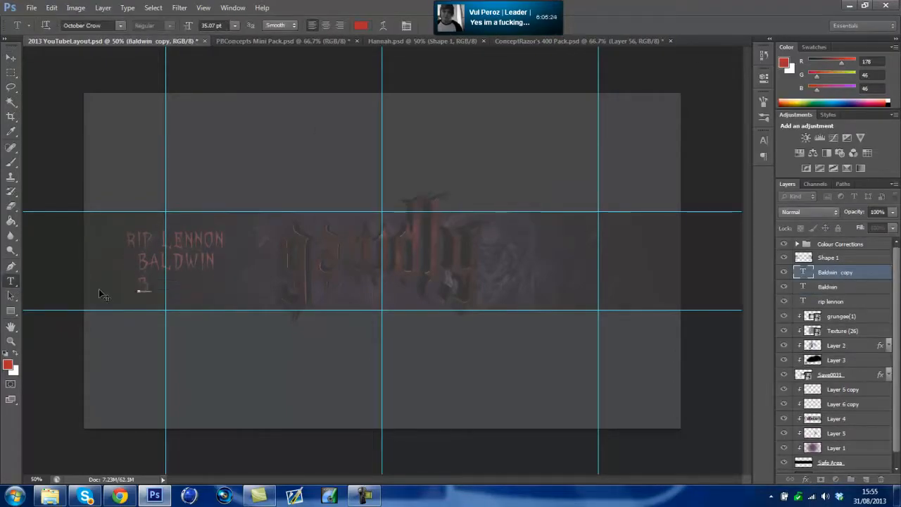
Step: Type the date 3/28/12 below the BALDWIN line in October Crow
type("3/28/12")
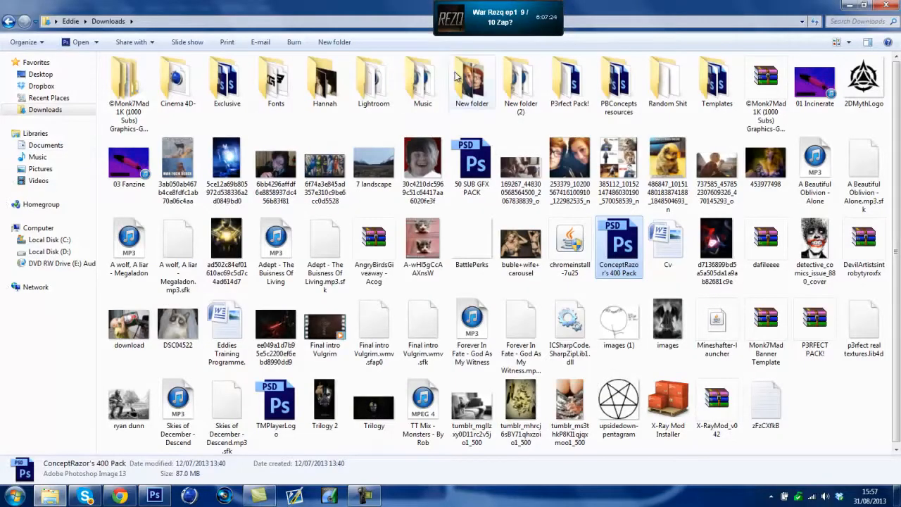
Step: Open PBConcepts resources, select the skull creature image, and bring it into Photoshop
double_click(617, 81)
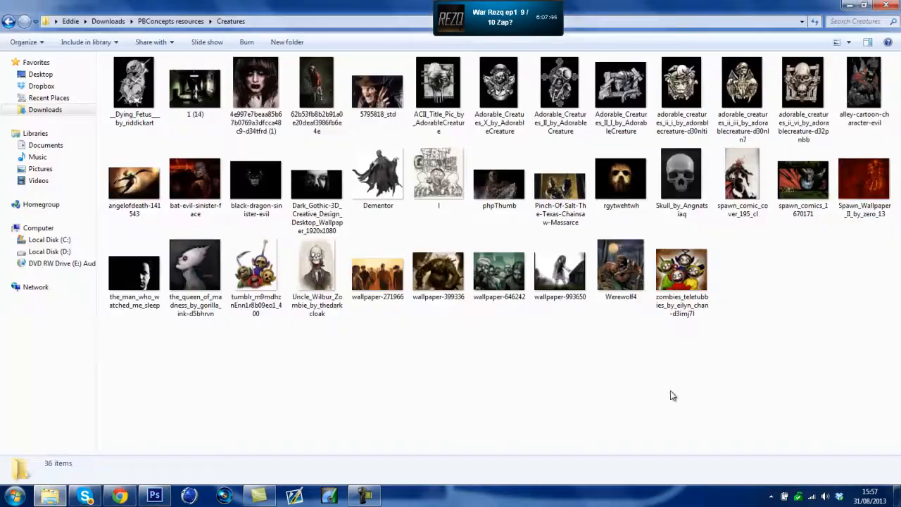
left_click(803, 83)
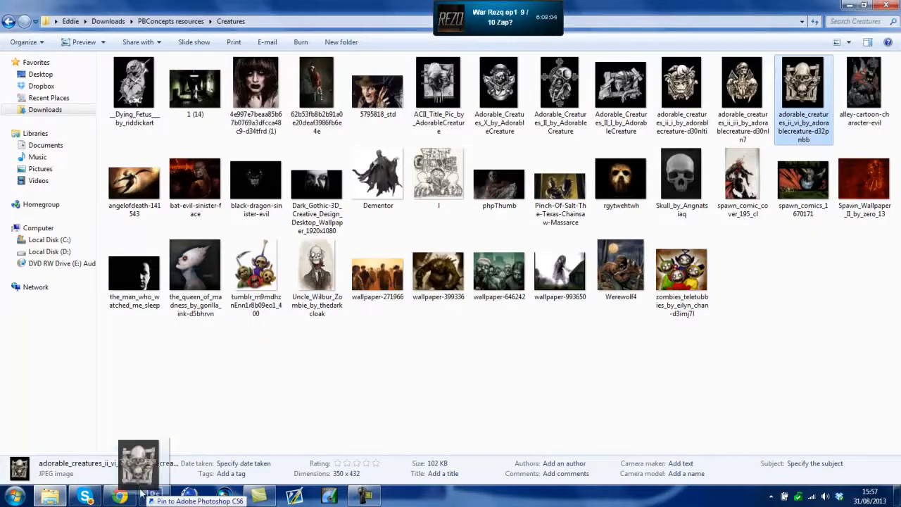
left_click(154, 496)
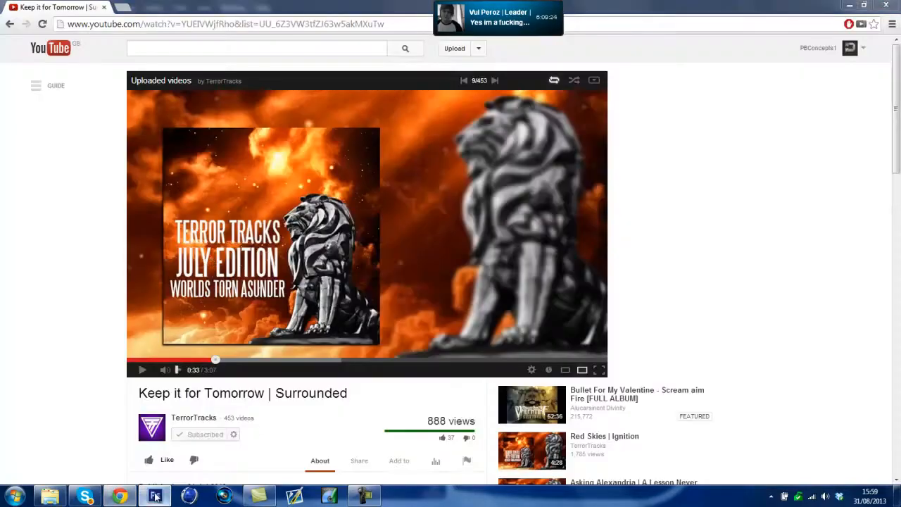
Step: Pause video 9 at 0:33 and set Layer 6 to Screen blending in the banner
left_click(154, 496)
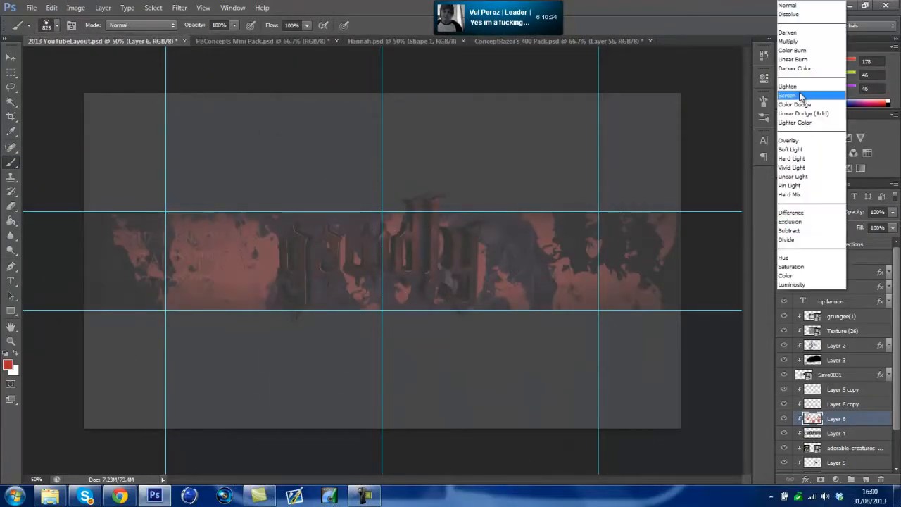
left_click(556, 40)
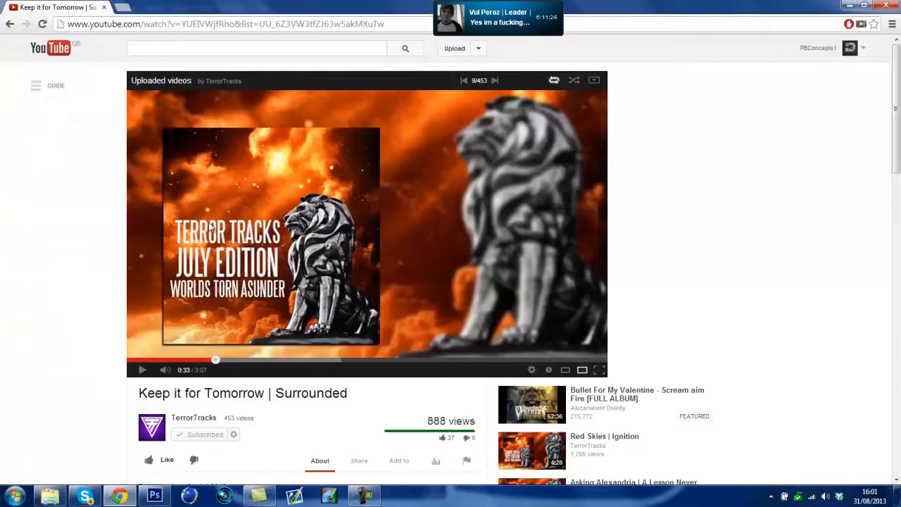
left_click(154, 496)
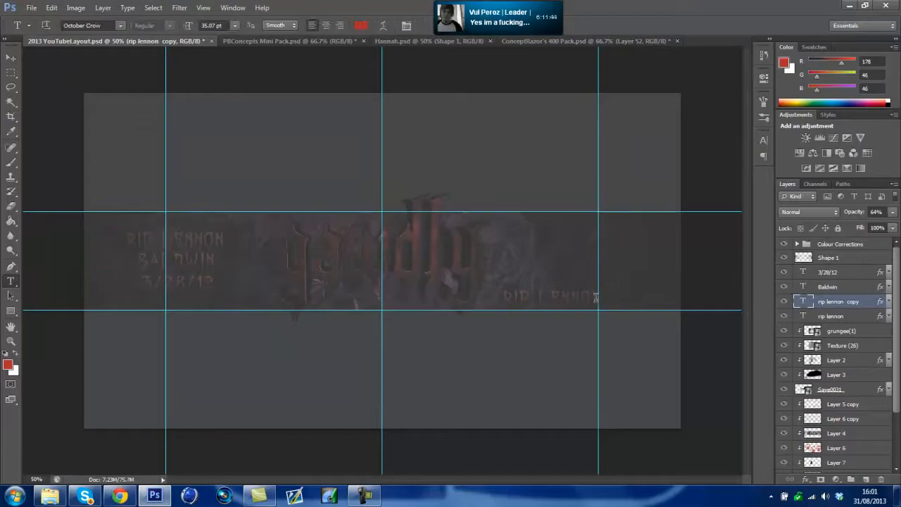